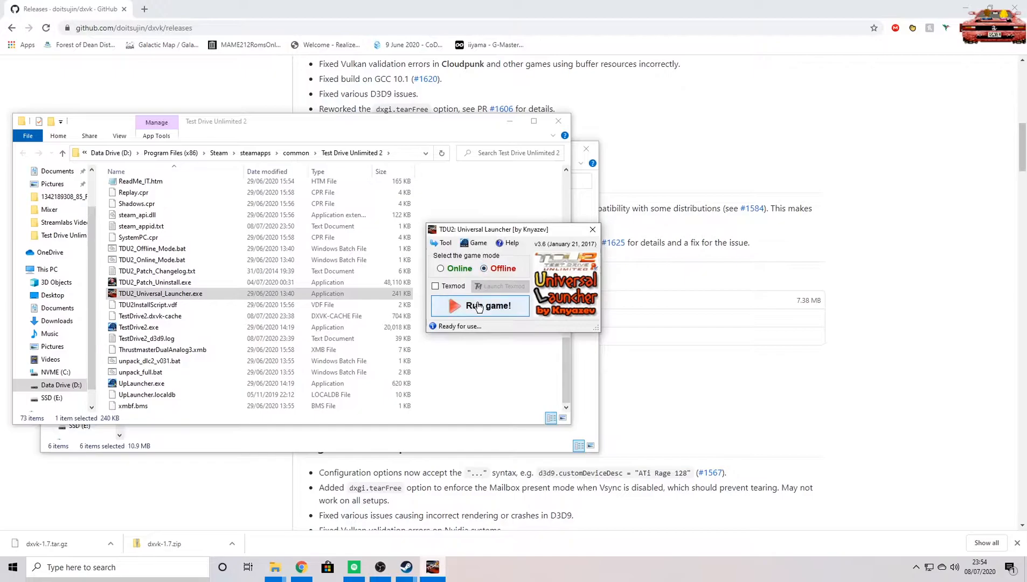
Launch Test Drive Unlimited 2 in offline mode from the TDU2 Universal Launcher.
{"action": "left_click", "coordinate": [480, 306]}
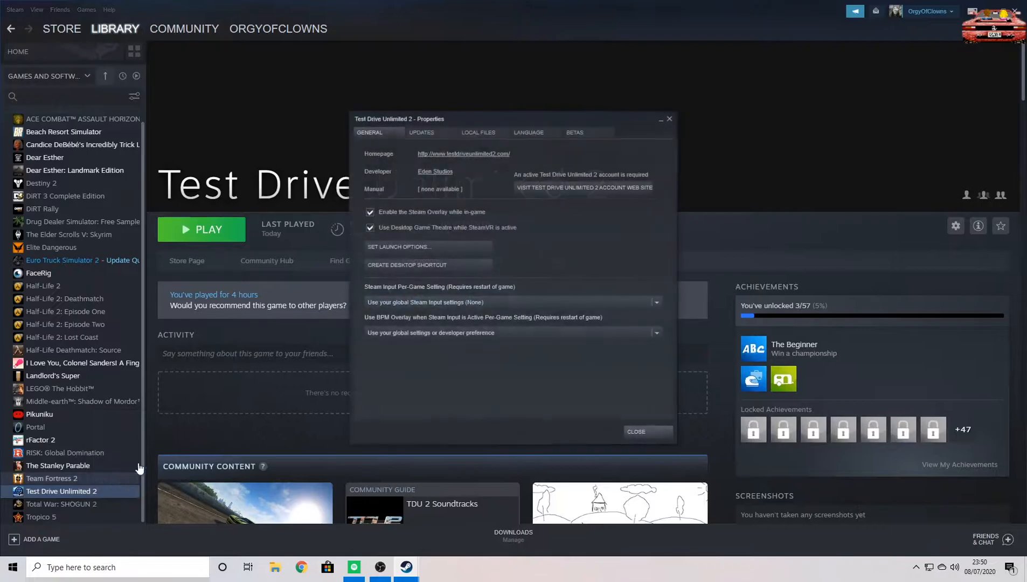
Browse Test Drive Unlimited 2's local files from its Steam Properties.
{"action": "left_click", "coordinate": [478, 132]}
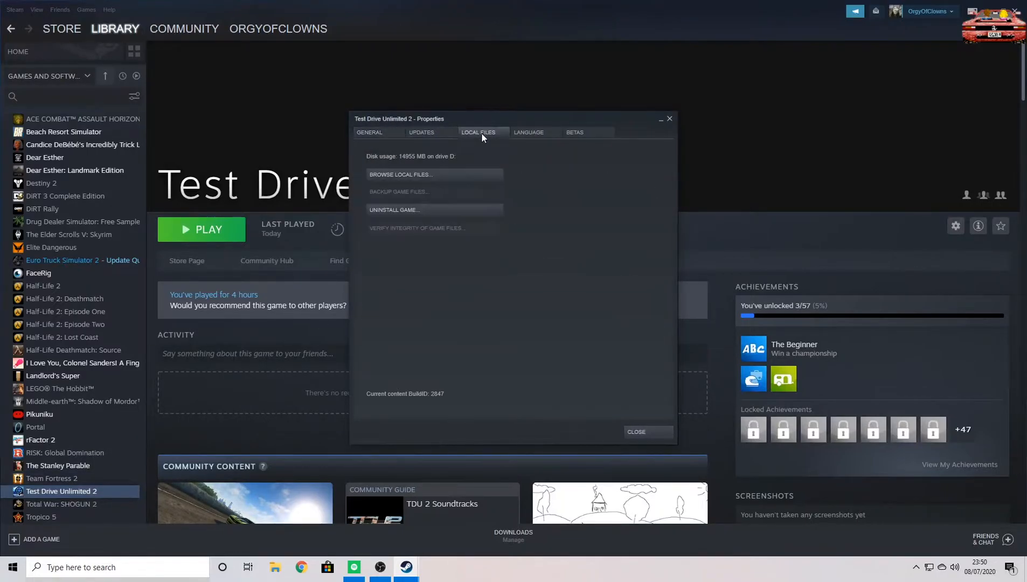
{"action": "left_click", "coordinate": [399, 174]}
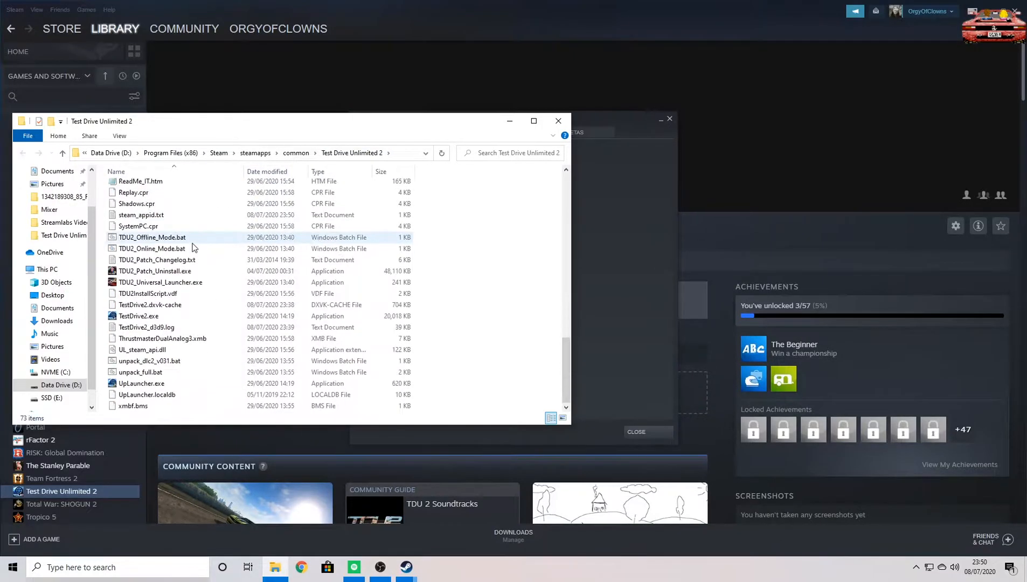
{"action": "mouse_move", "coordinate": [160, 283]}
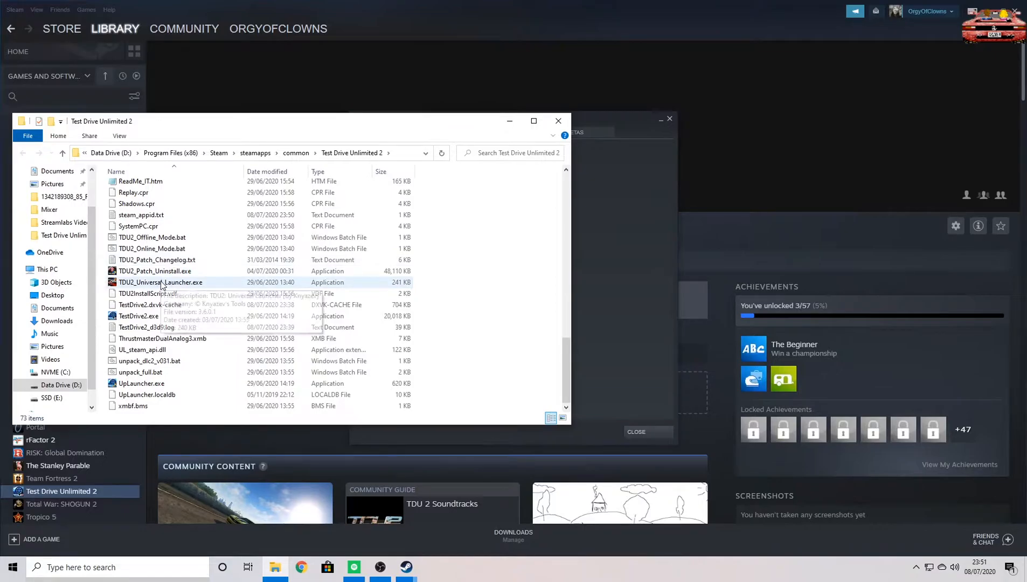
{"action": "mouse_move", "coordinate": [160, 282]}
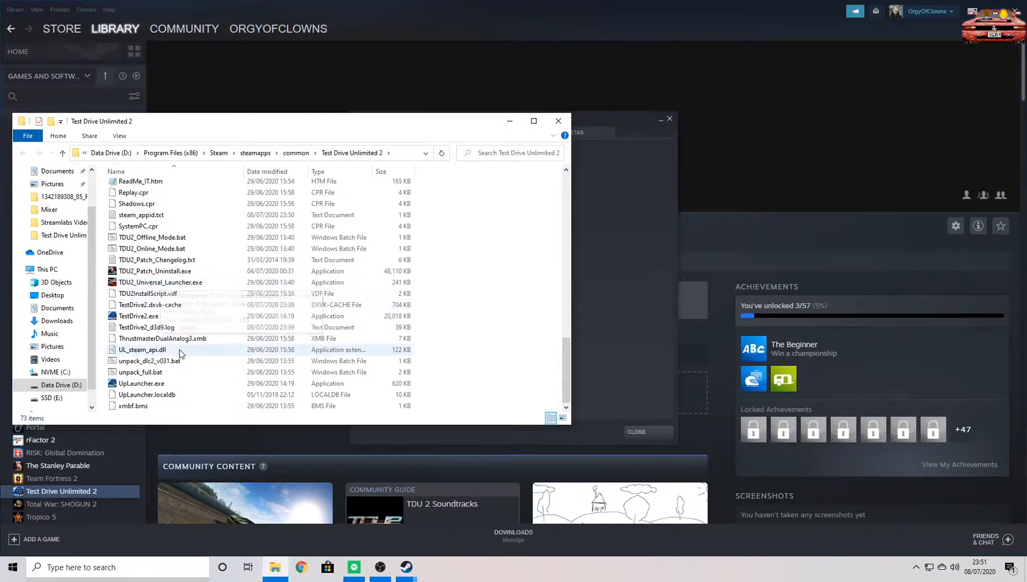
Save dxvk-1.7.tar.gz from the Version 1.7 assets into Streamlabs Videos.
{"action": "left_click", "coordinate": [300, 567]}
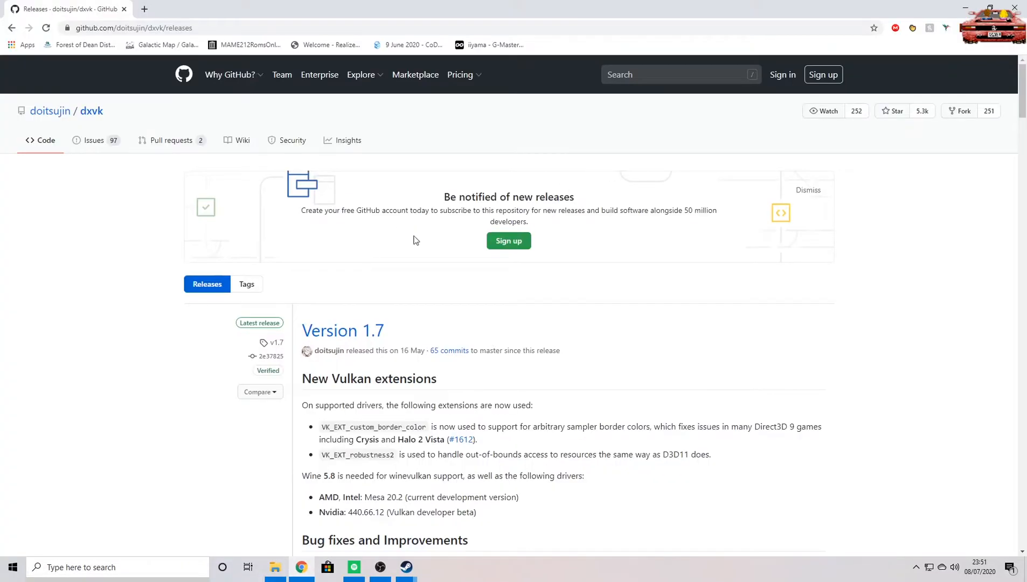
{"action": "mouse_move", "coordinate": [407, 334]}
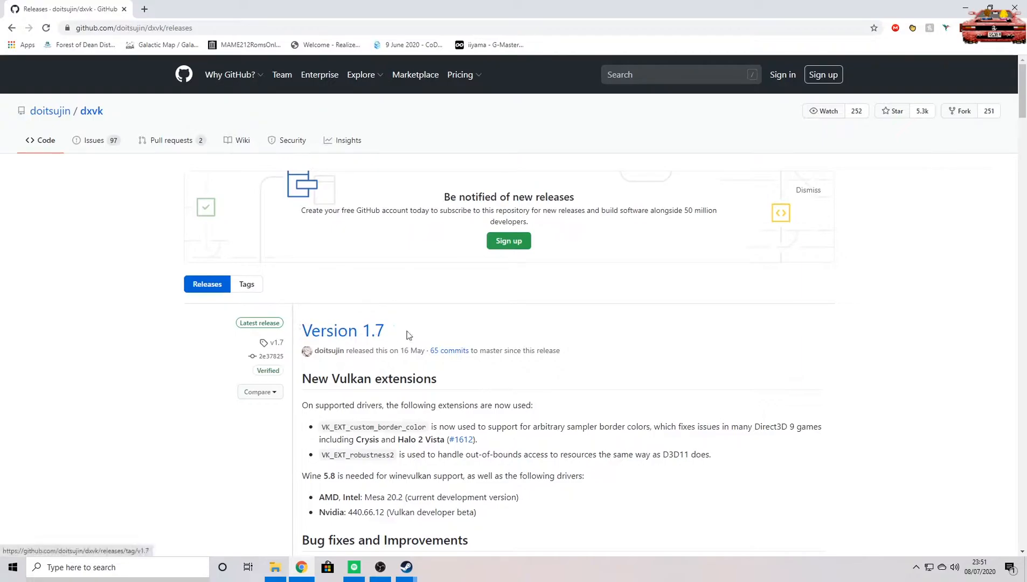
{"action": "scroll", "scroll_direction": "down", "scroll_amount": 3}
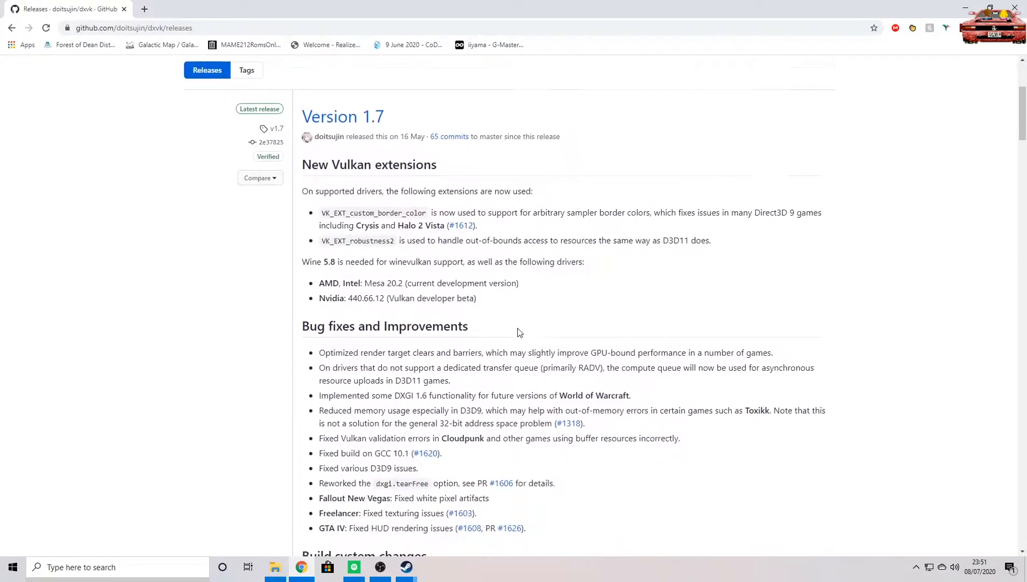
{"action": "mouse_move", "coordinate": [514, 276]}
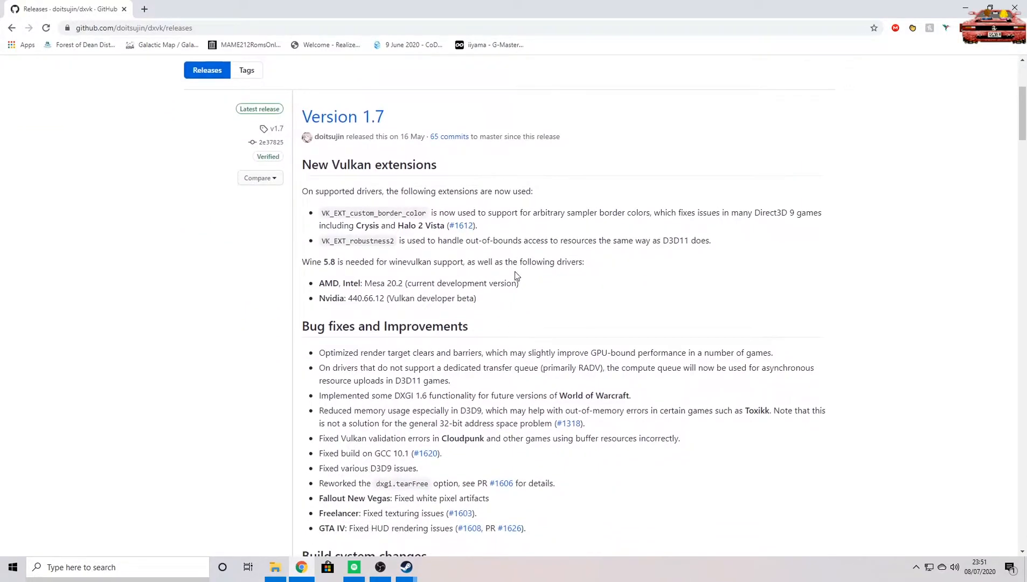
{"action": "scroll", "scroll_direction": "down", "scroll_amount": 3}
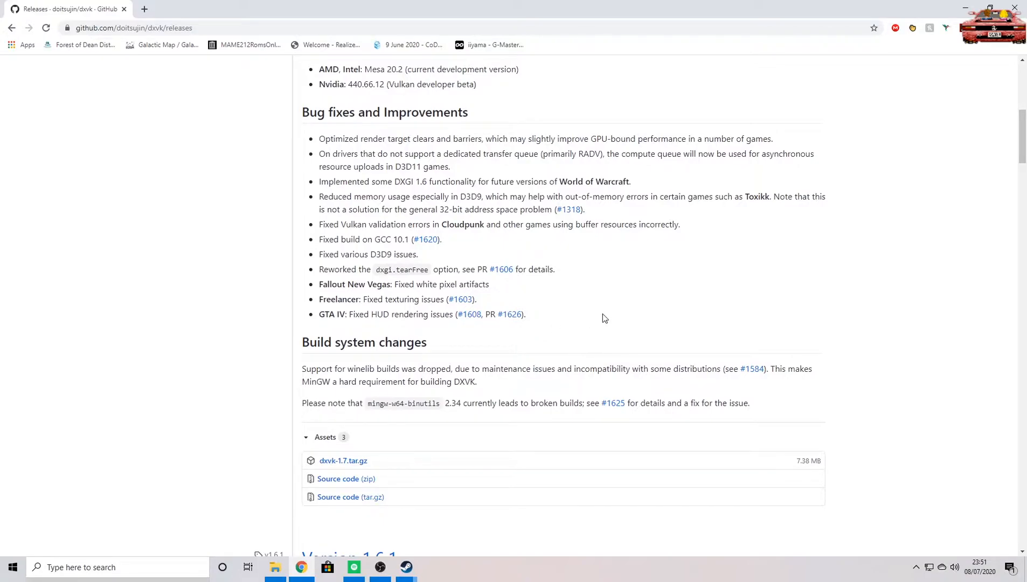
{"action": "scroll", "scroll_direction": "down", "scroll_amount": 3}
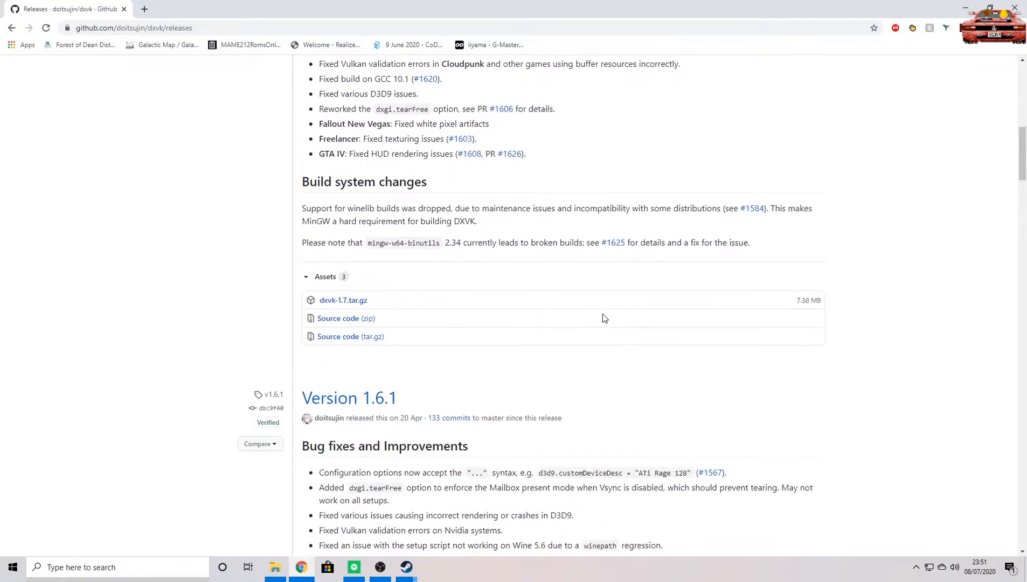
{"action": "right_click", "coordinate": [343, 300]}
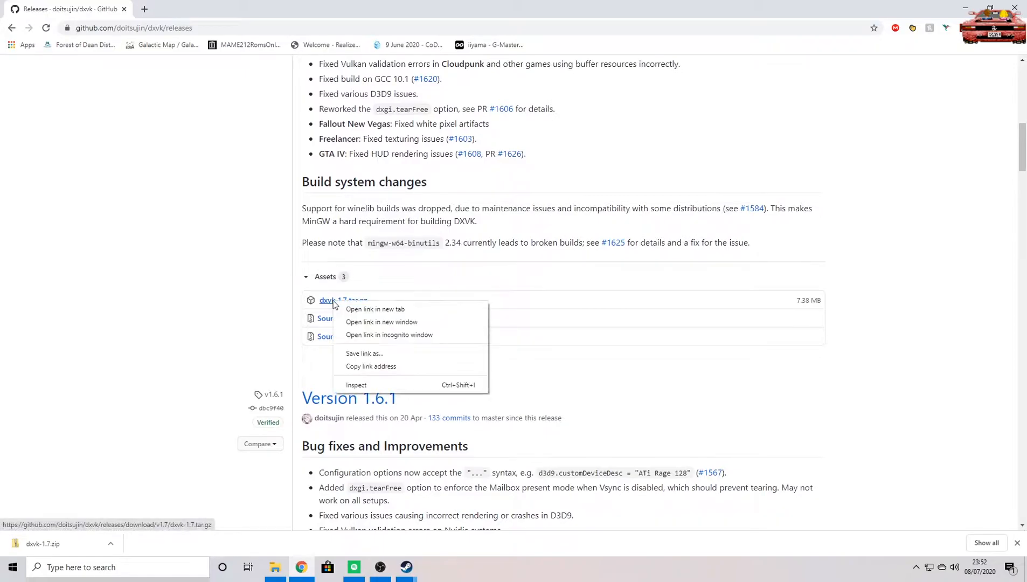
{"action": "left_click", "coordinate": [364, 354]}
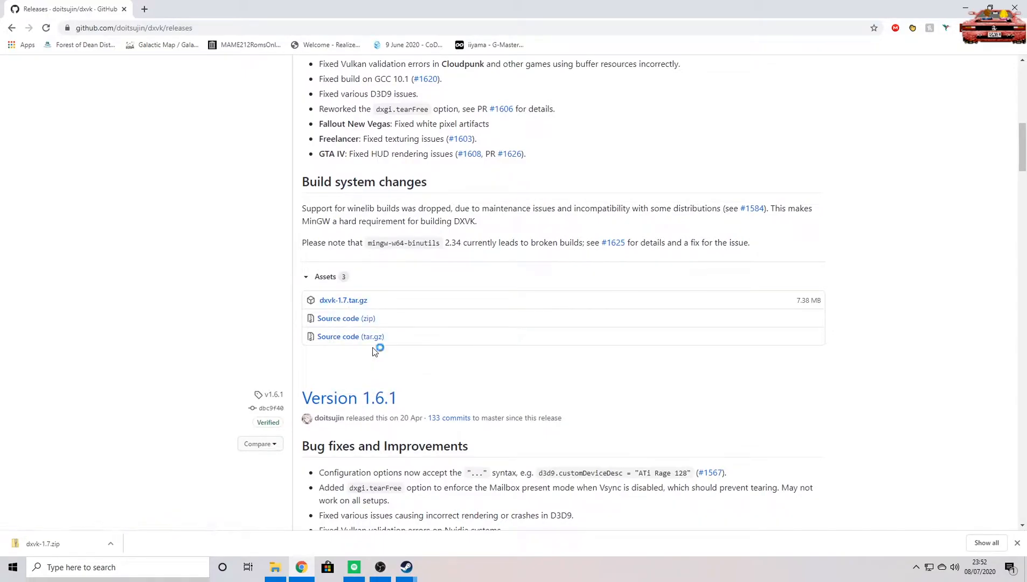
{"action": "left_click", "coordinate": [343, 300]}
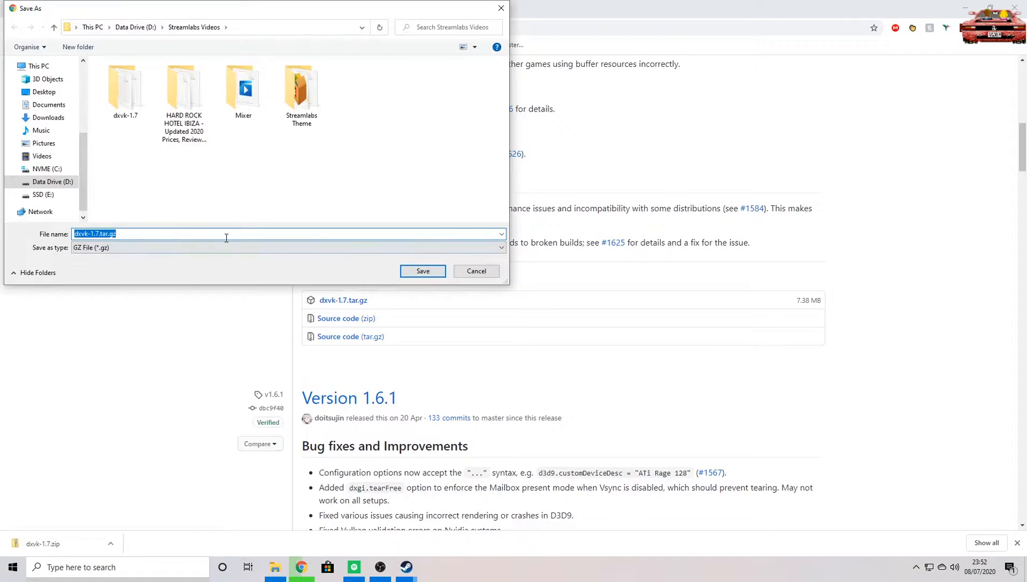
{"action": "left_click", "coordinate": [423, 270]}
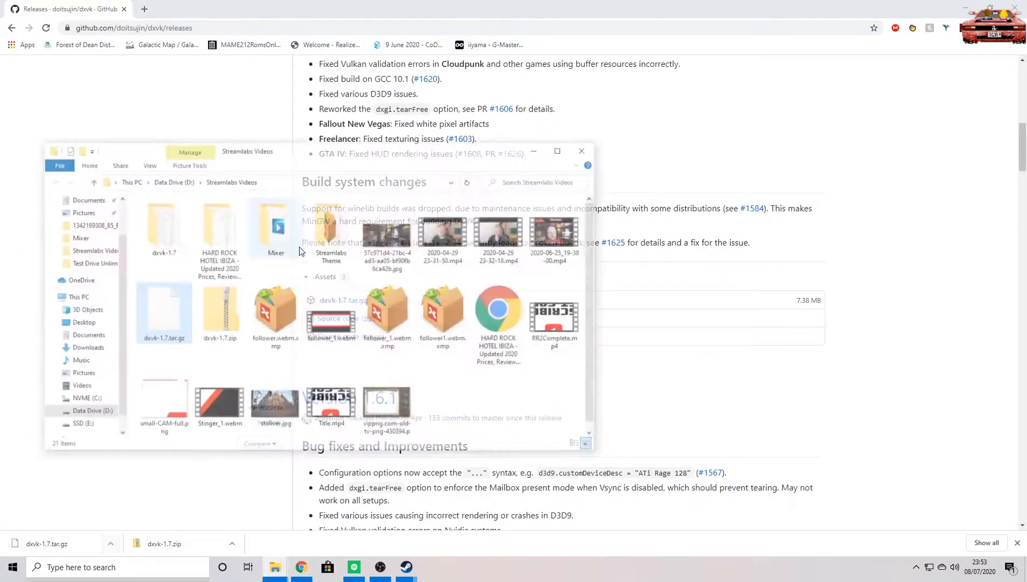
Extract dxvk-1.7.tar.gz, then its inner dxvk-1.7.tar, with 7-Zip and enter the dxvk-1.7 folder.
{"action": "left_click", "coordinate": [161, 313]}
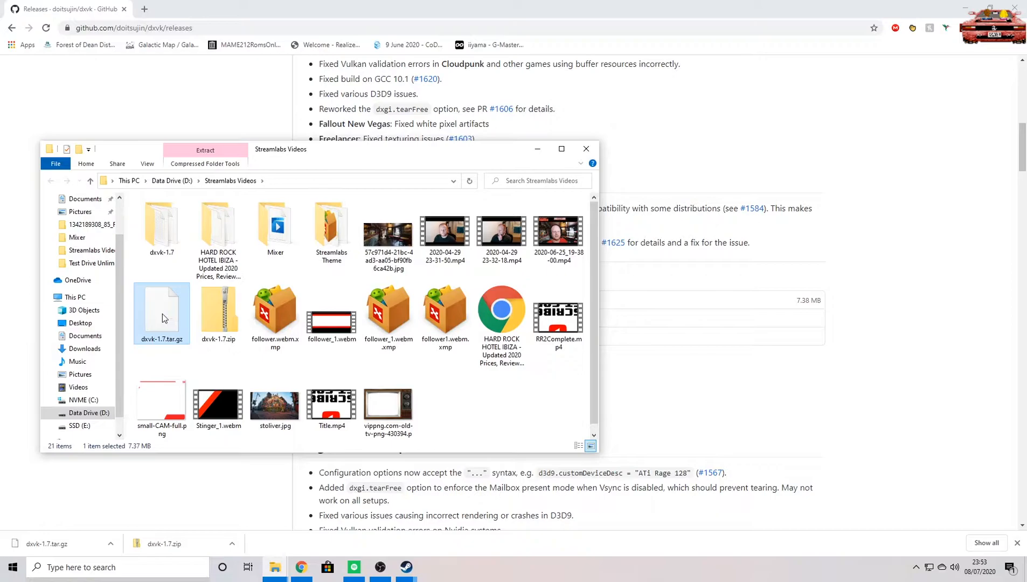
{"action": "right_click", "coordinate": [161, 313]}
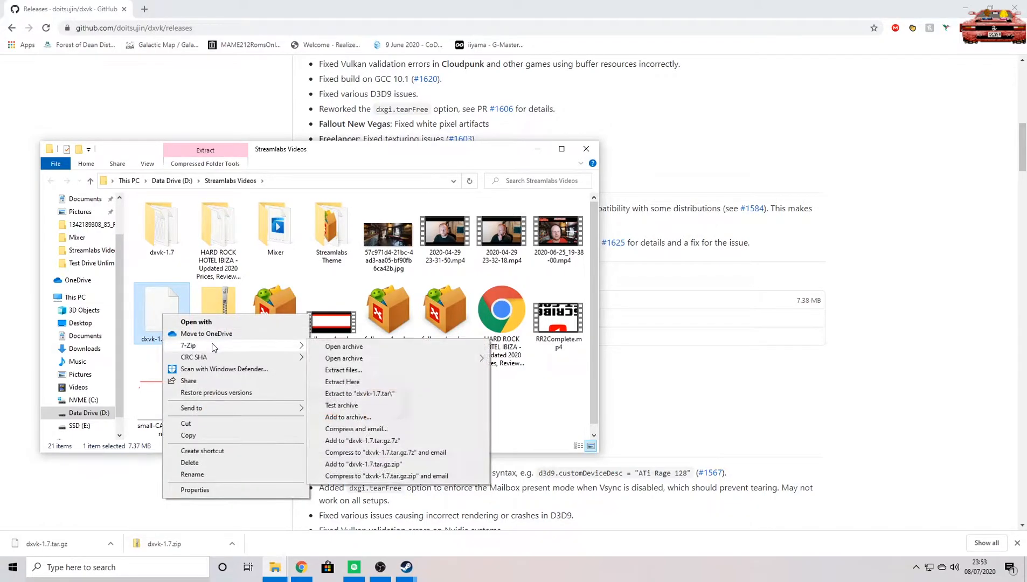
{"action": "left_click", "coordinate": [343, 382]}
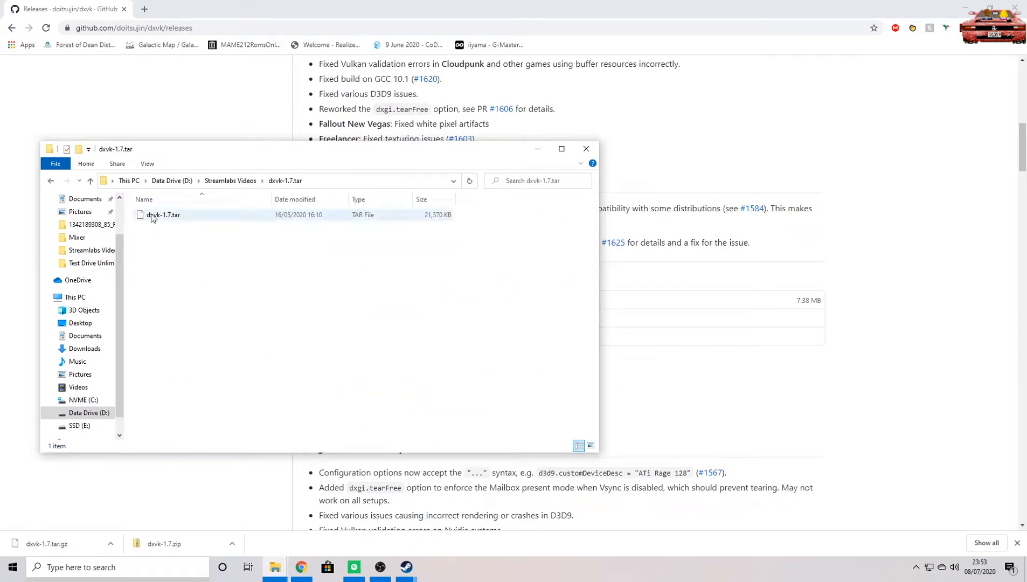
{"action": "right_click", "coordinate": [163, 215]}
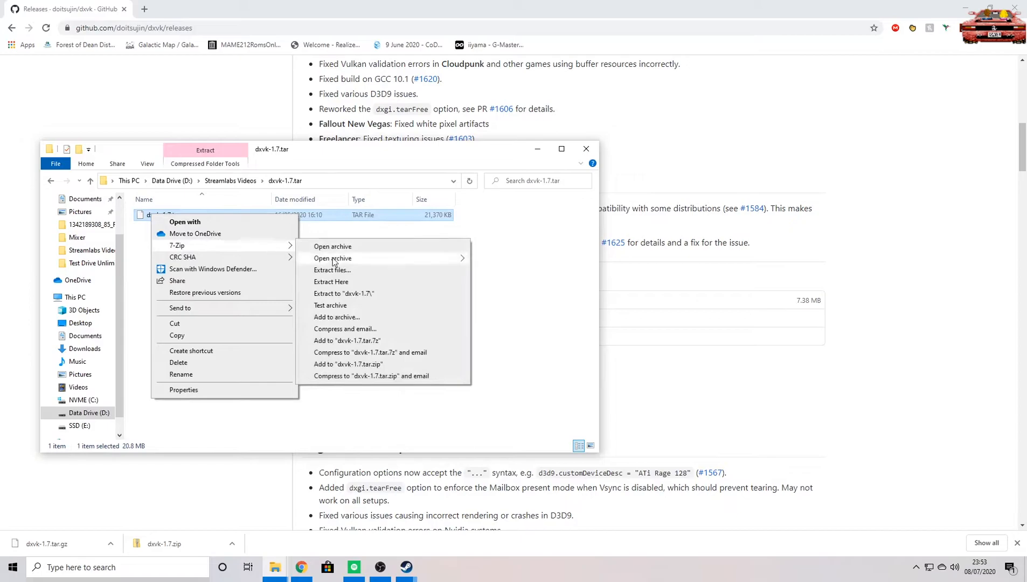
{"action": "left_click", "coordinate": [347, 296]}
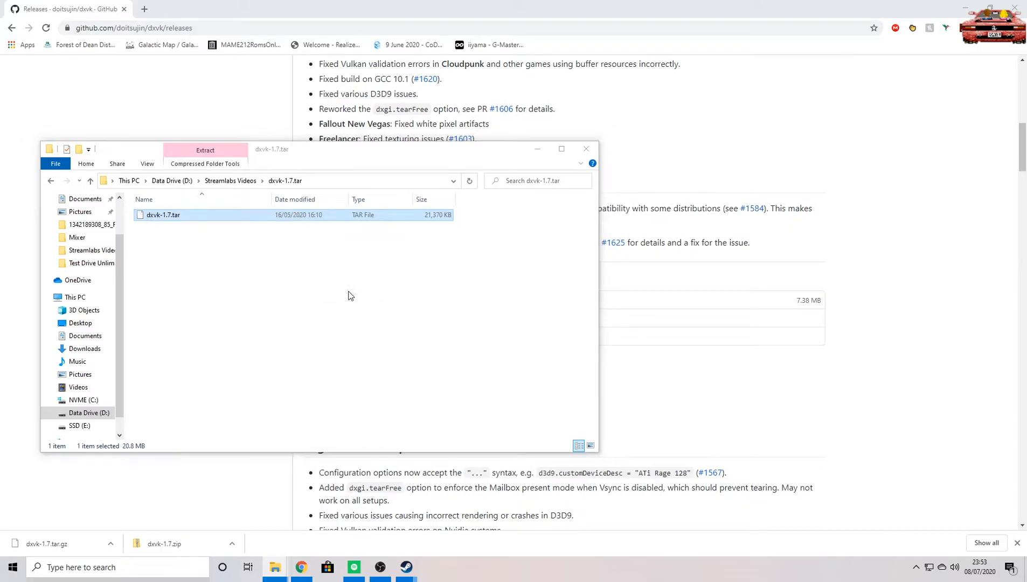
{"action": "double_click", "coordinate": [163, 214]}
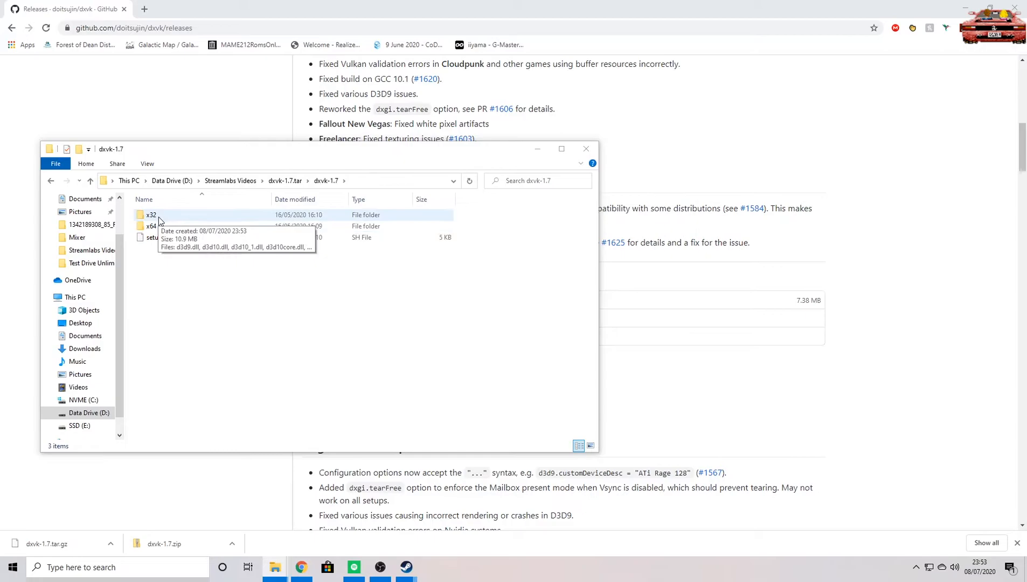
Enter the x32 folder and select all six 32-bit DXVK DLLs.
{"action": "double_click", "coordinate": [151, 215]}
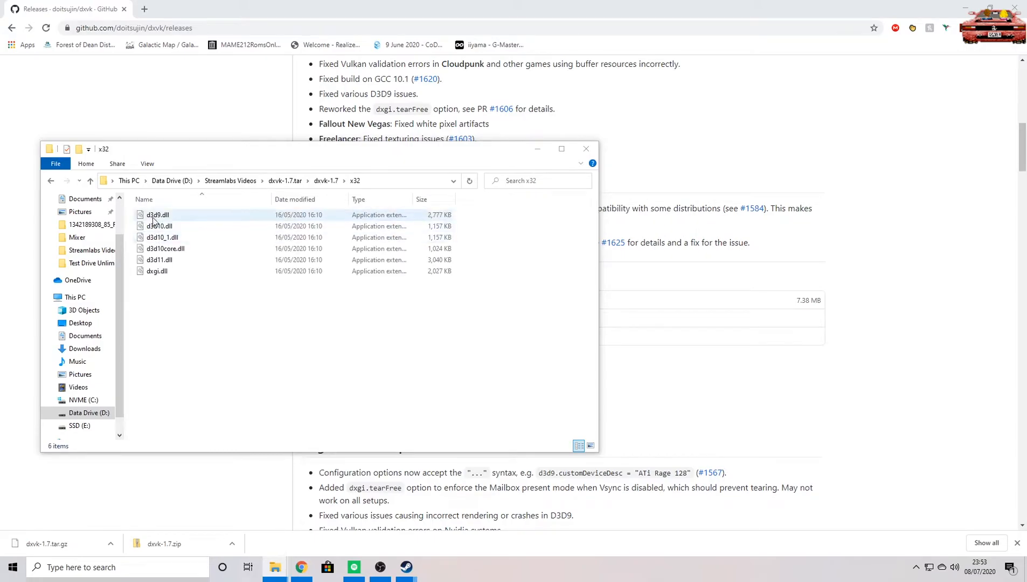
{"action": "mouse_move", "coordinate": [158, 215]}
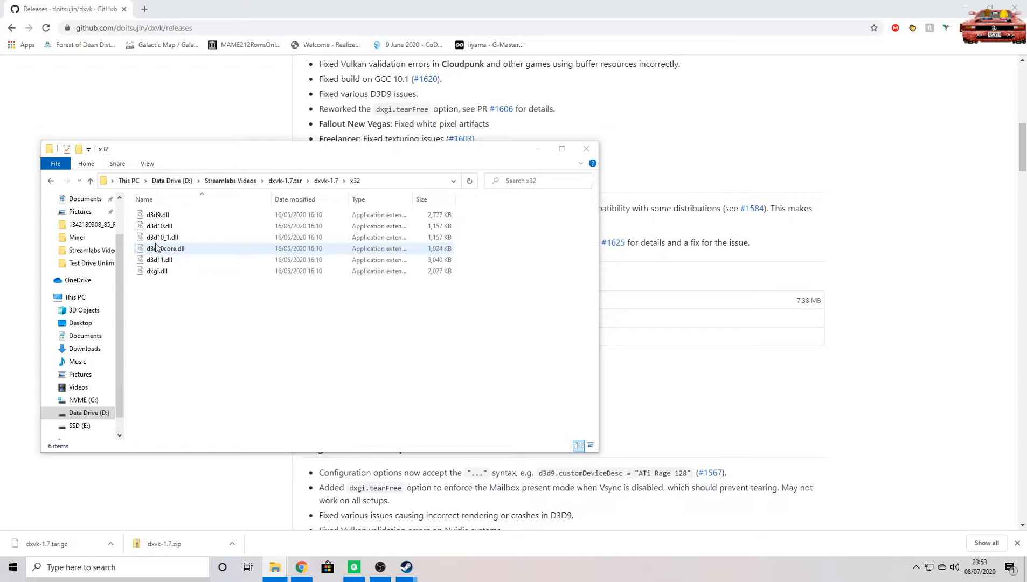
{"action": "key", "text": "ctrl+a"}
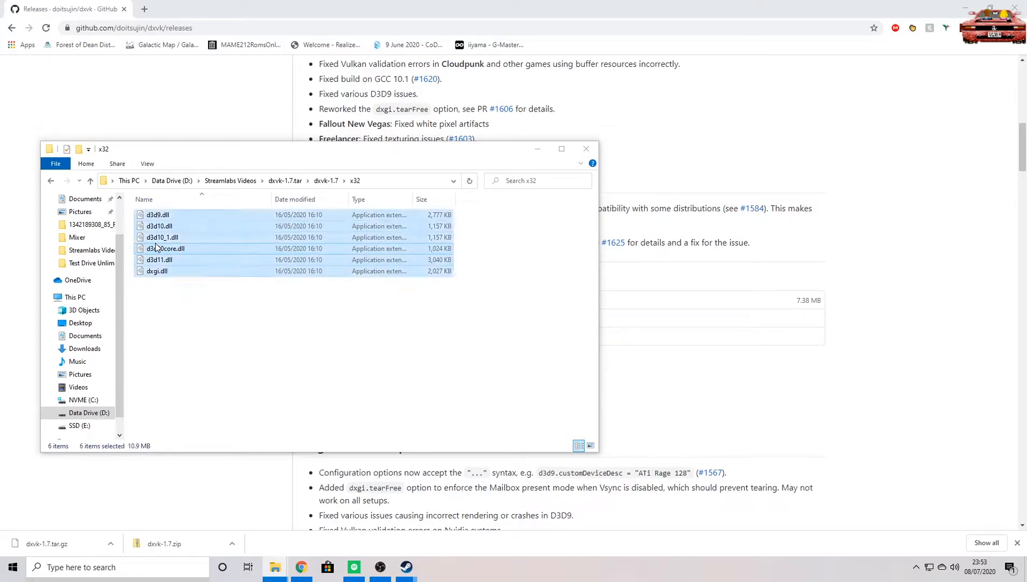
{"action": "mouse_move", "coordinate": [207, 260]}
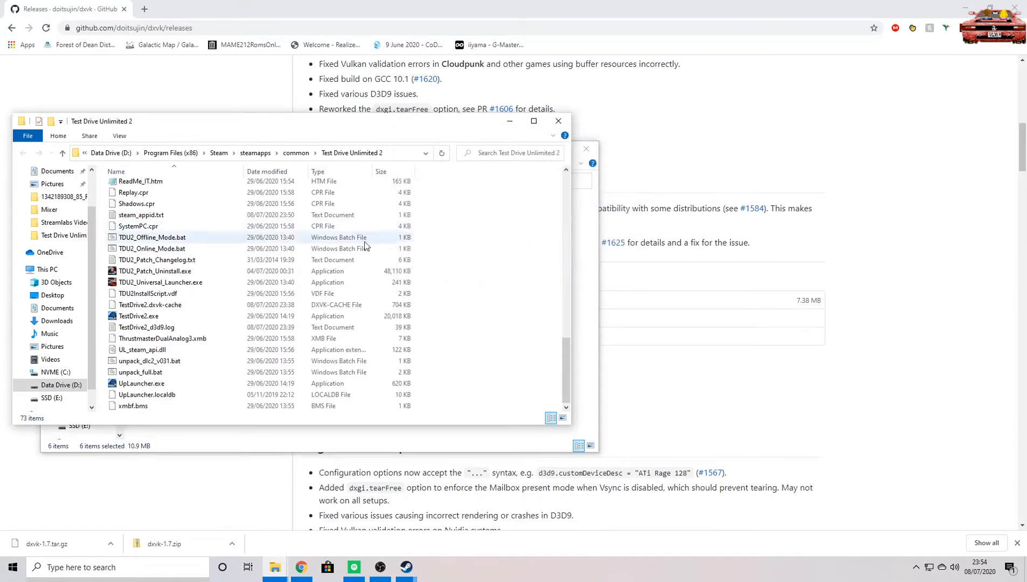
Run TDU2_Universal_Launcher.exe and start the game in Offline mode.
{"action": "left_click", "coordinate": [160, 282]}
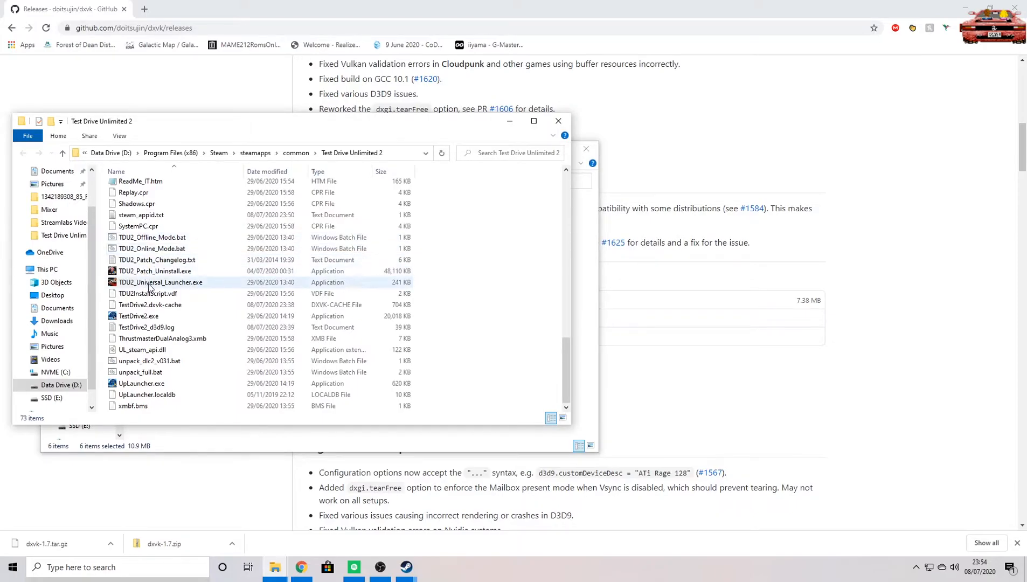
{"action": "right_click", "coordinate": [161, 282]}
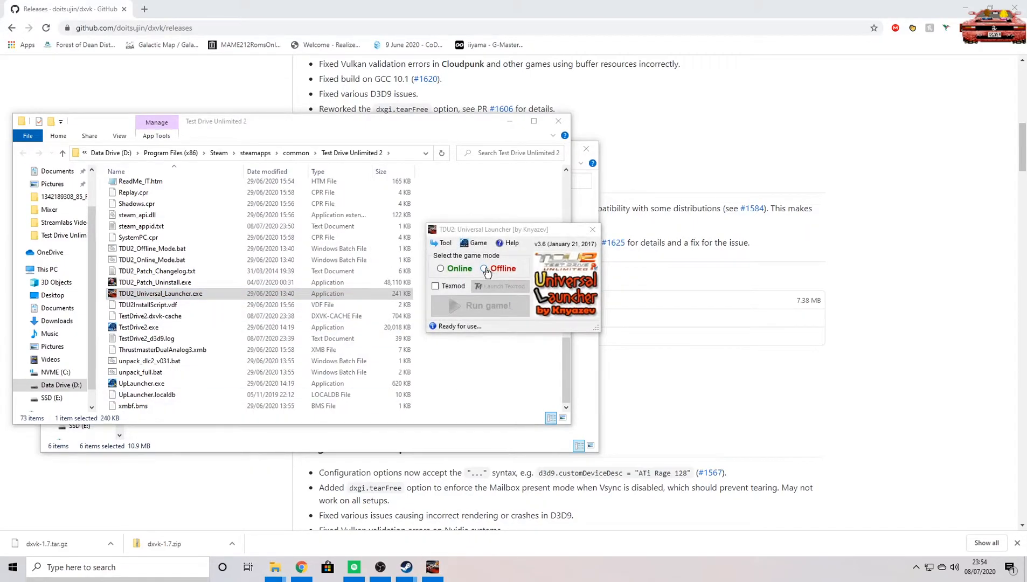
{"action": "left_click", "coordinate": [484, 267]}
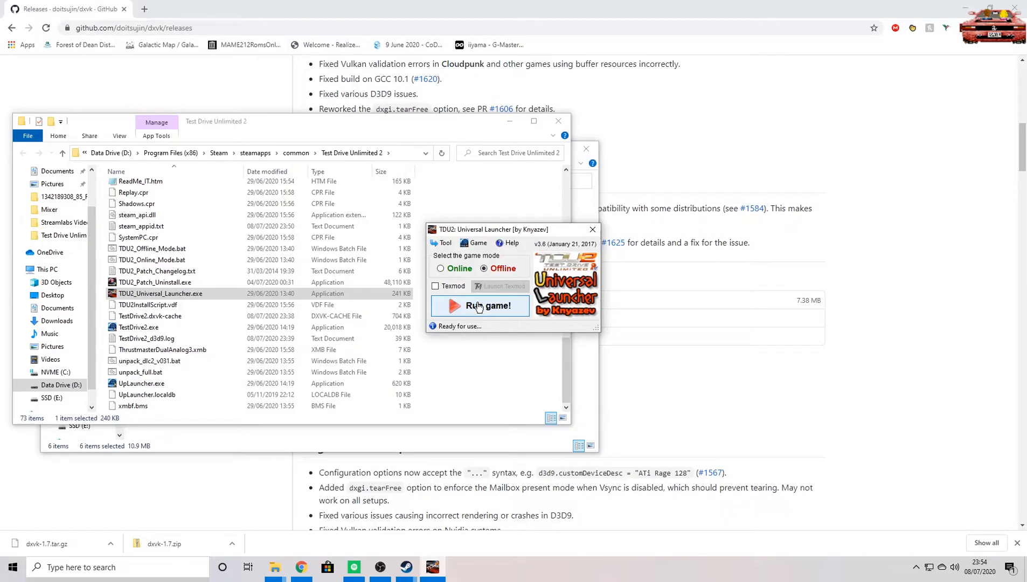
{"action": "left_click", "coordinate": [479, 306]}
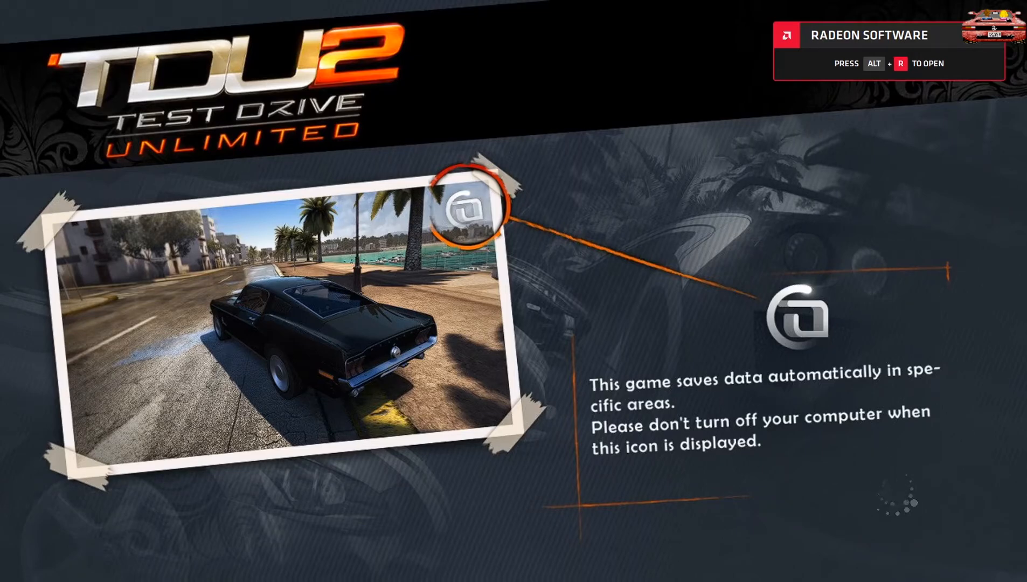